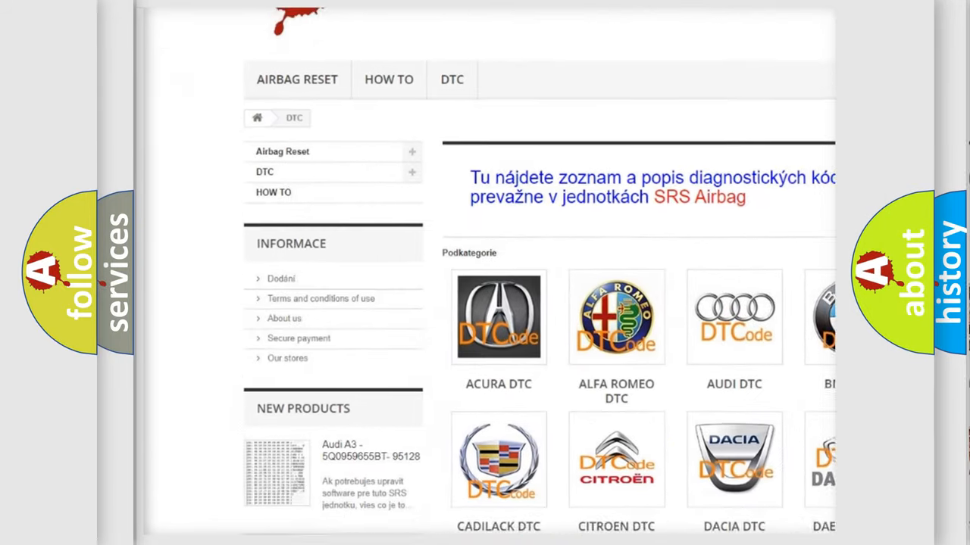
scroll(down, 3)
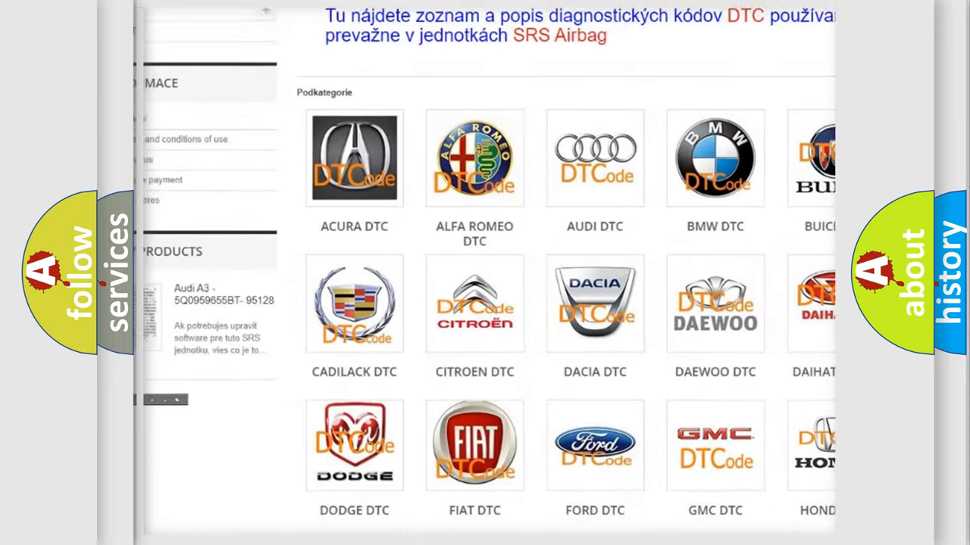
scroll(down, 3)
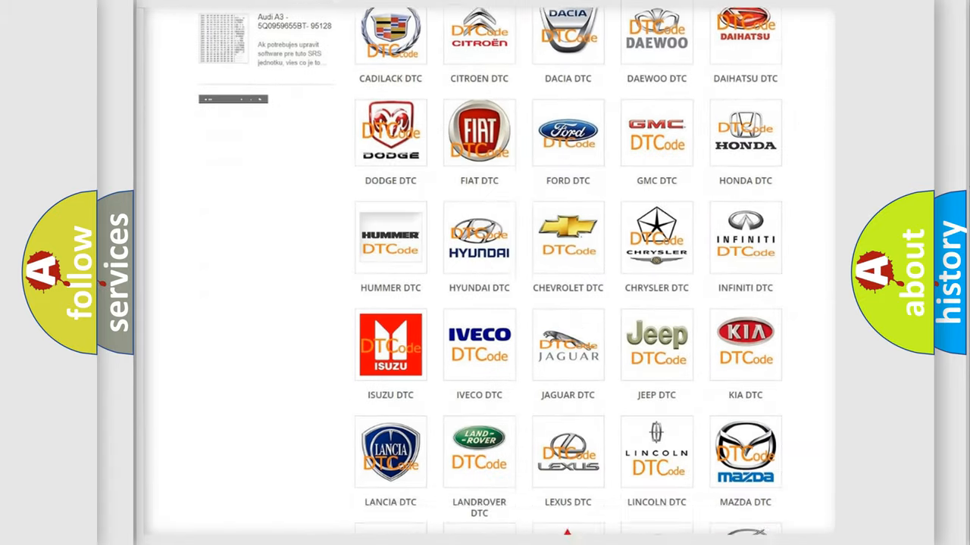
scroll(down, 3)
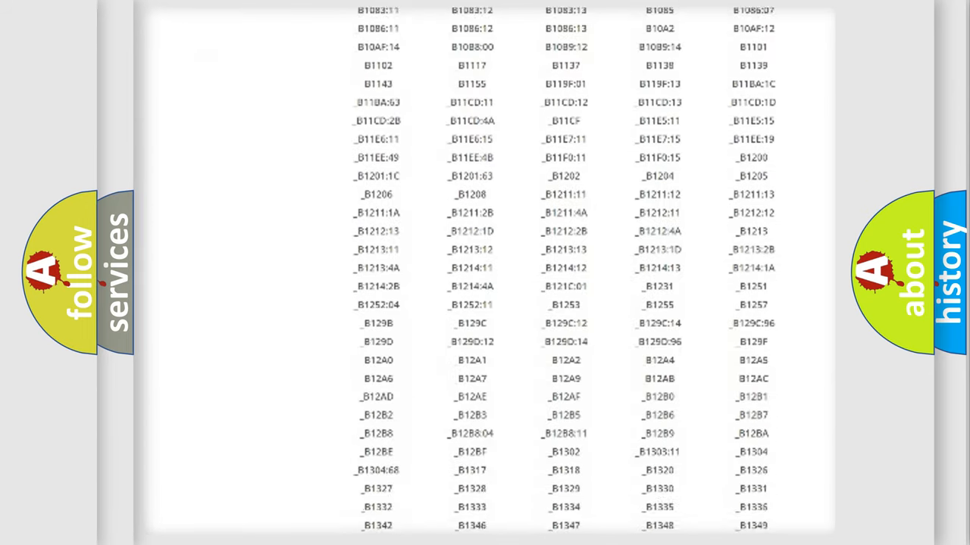
scroll(down, 3)
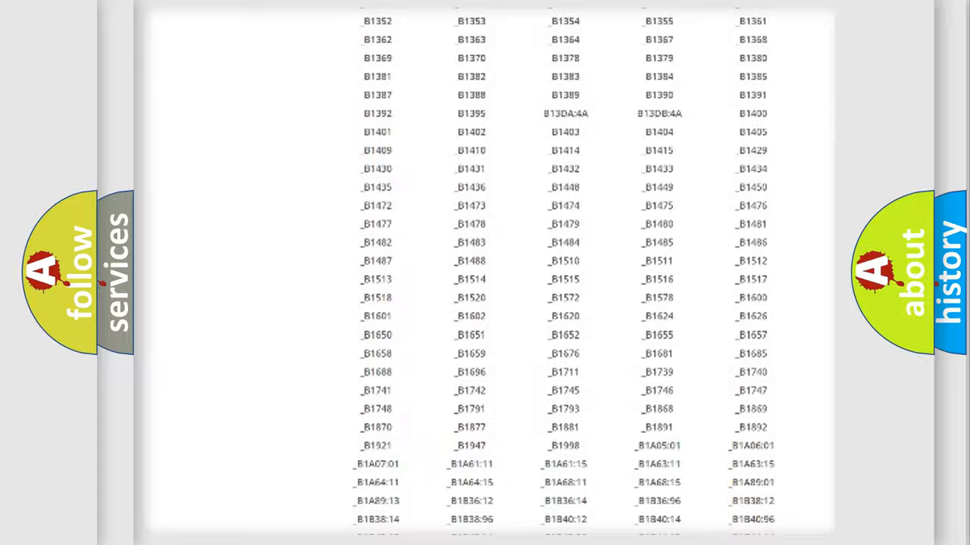
scroll(up, 3)
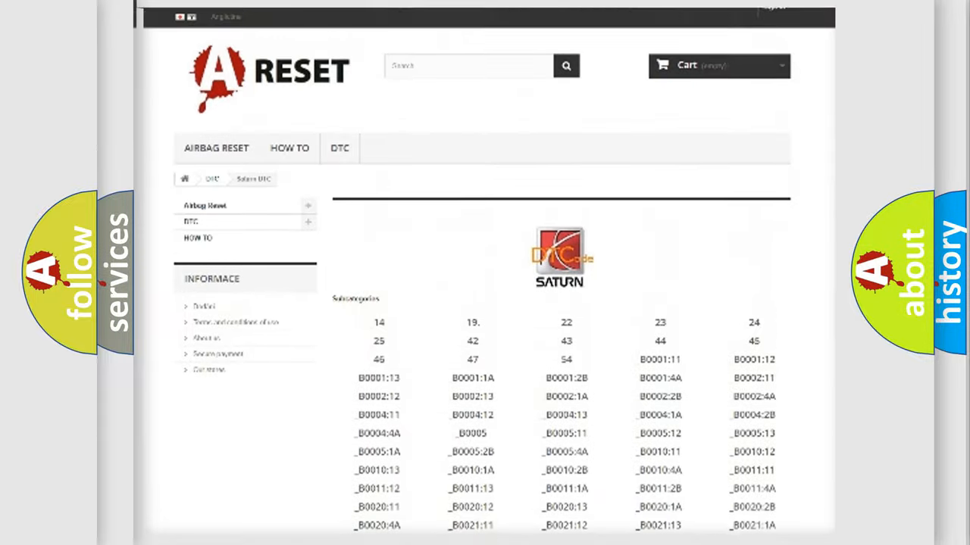